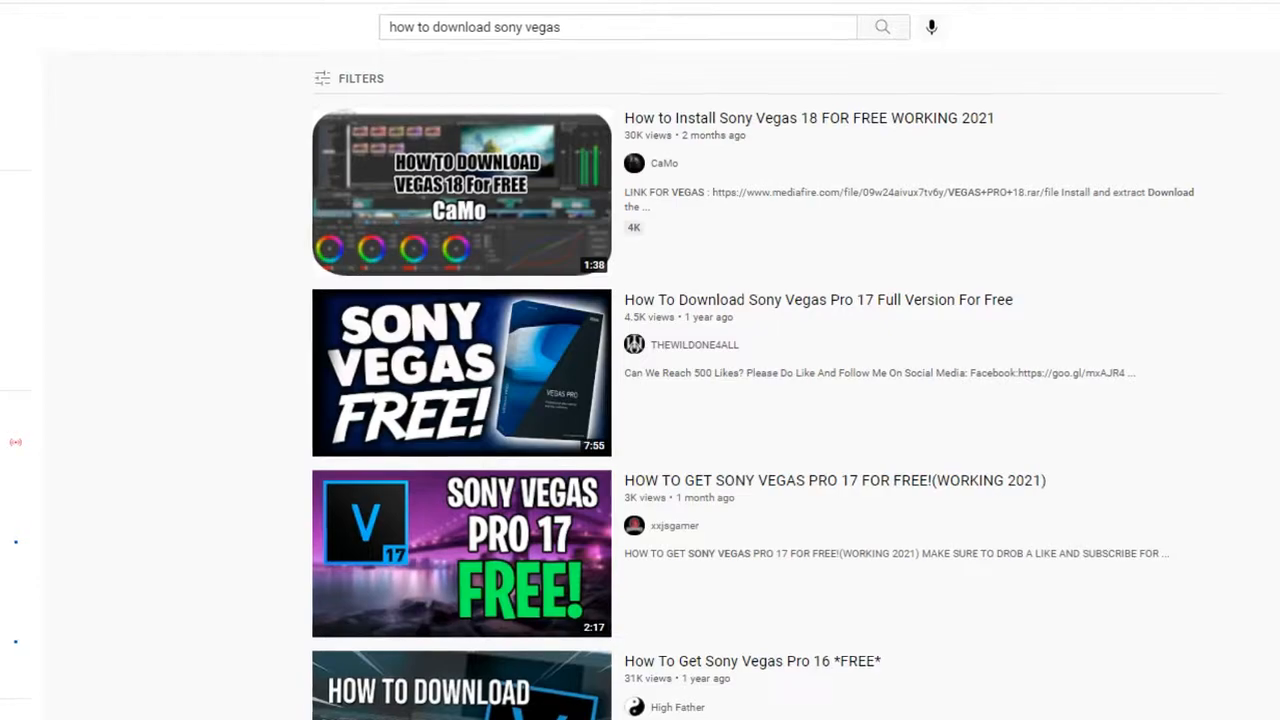
Step: Insert a new video track and a new audio track on the empty timeline
scroll("down", 3)
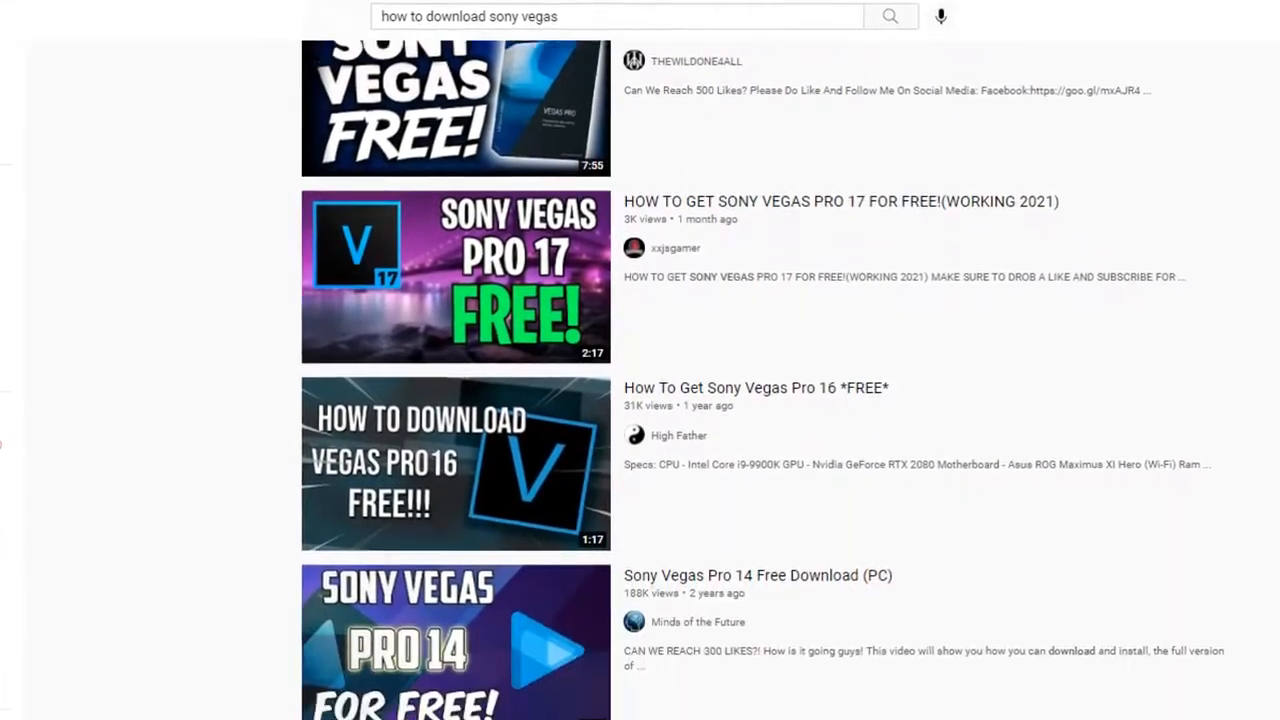
left_click(454, 464)
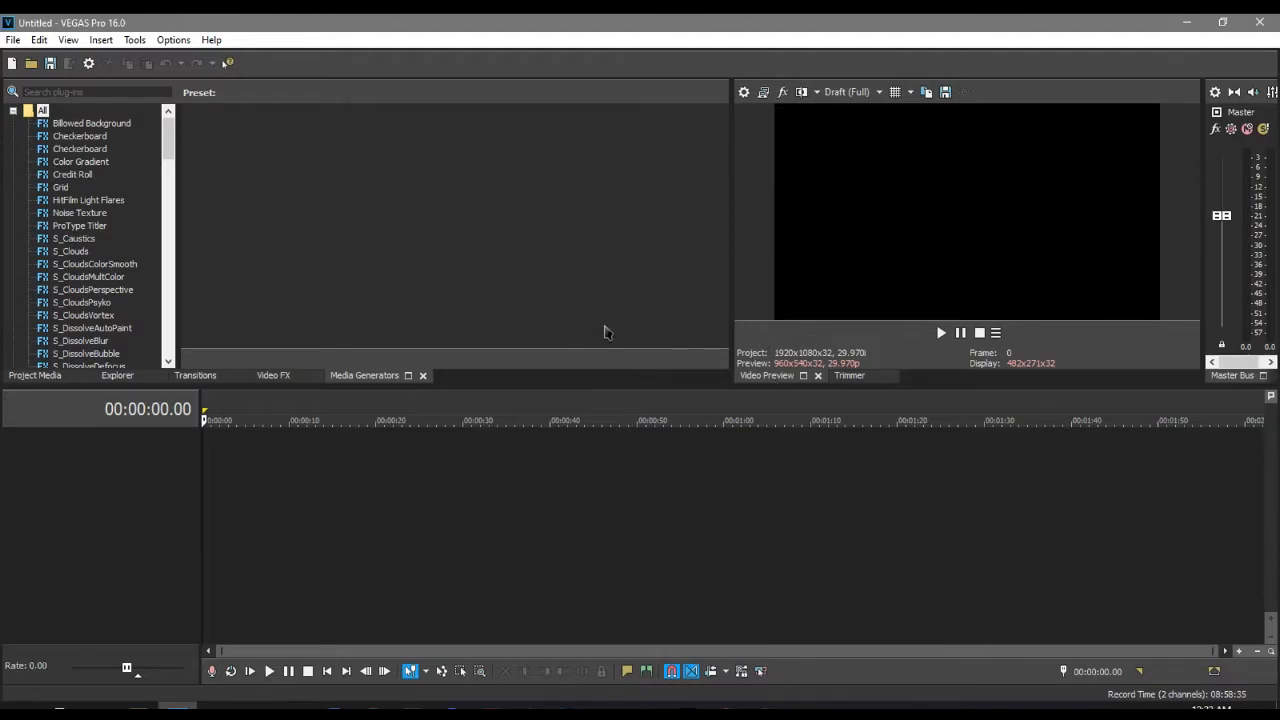
mouse_move(226, 460)
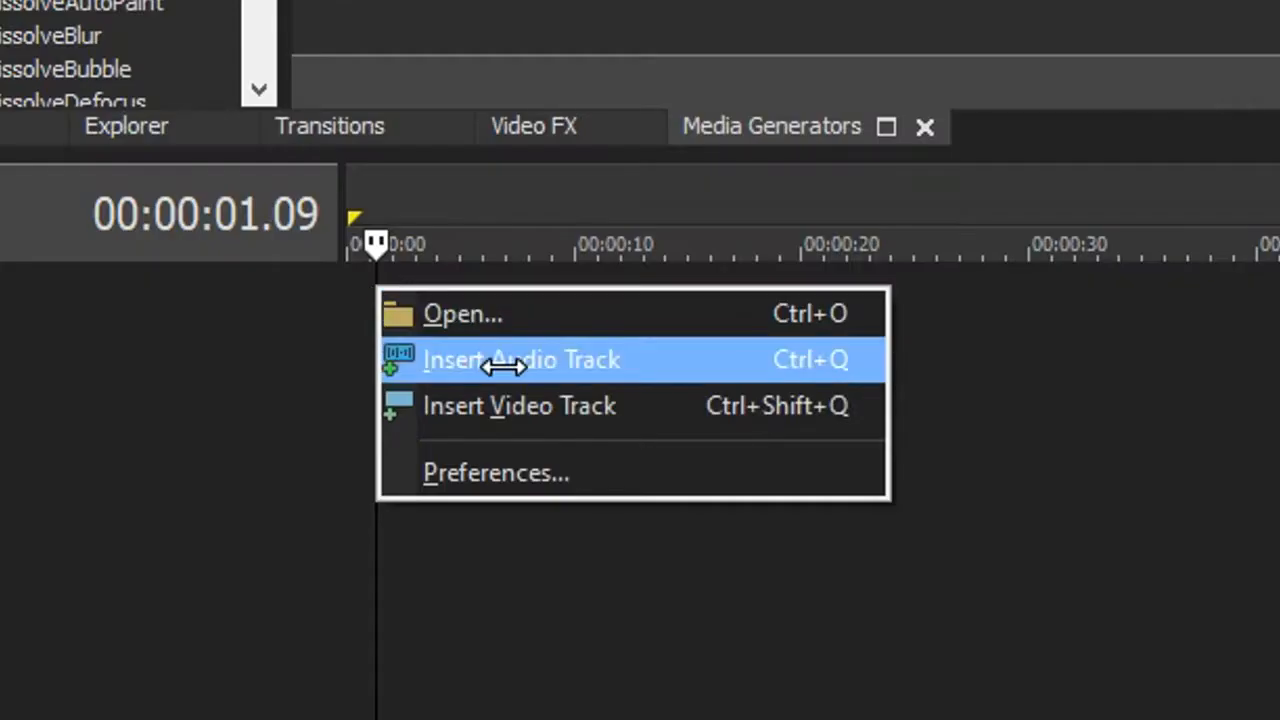
left_click(521, 359)
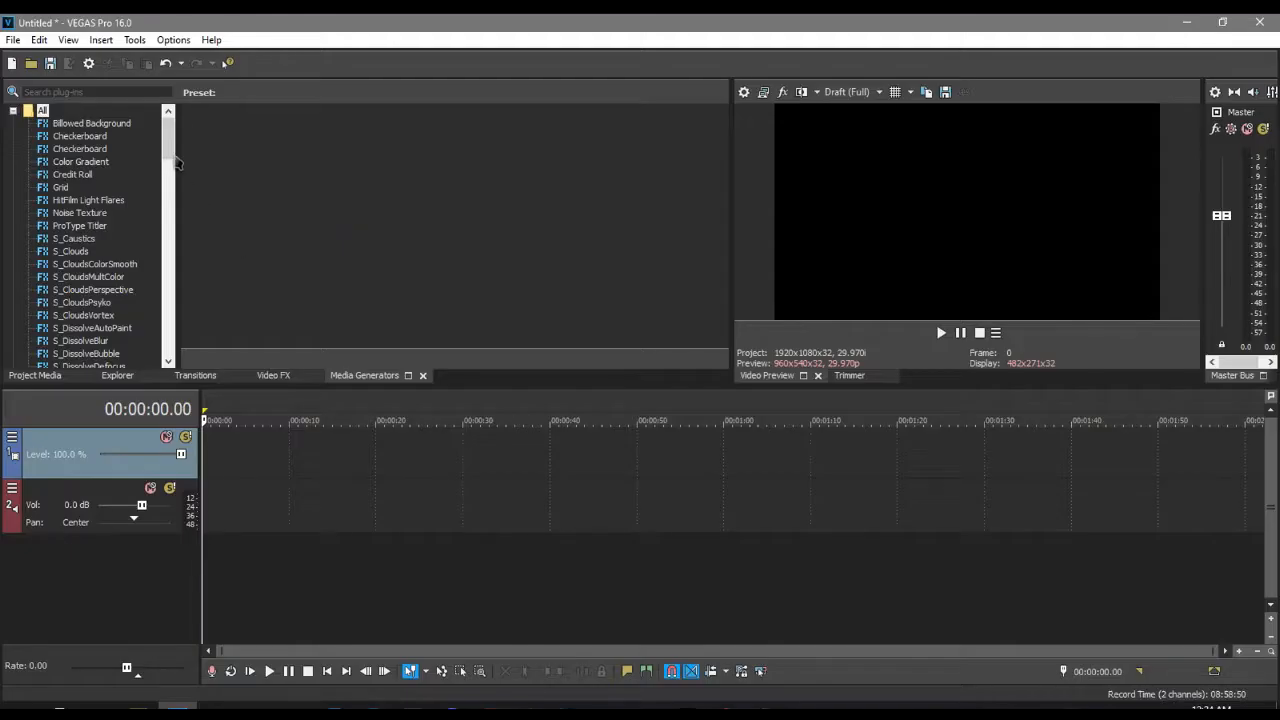
Step: Create a Legacy Text title reading OBAMA in a bold rounded display font
scroll("down", 3)
type("Ob")
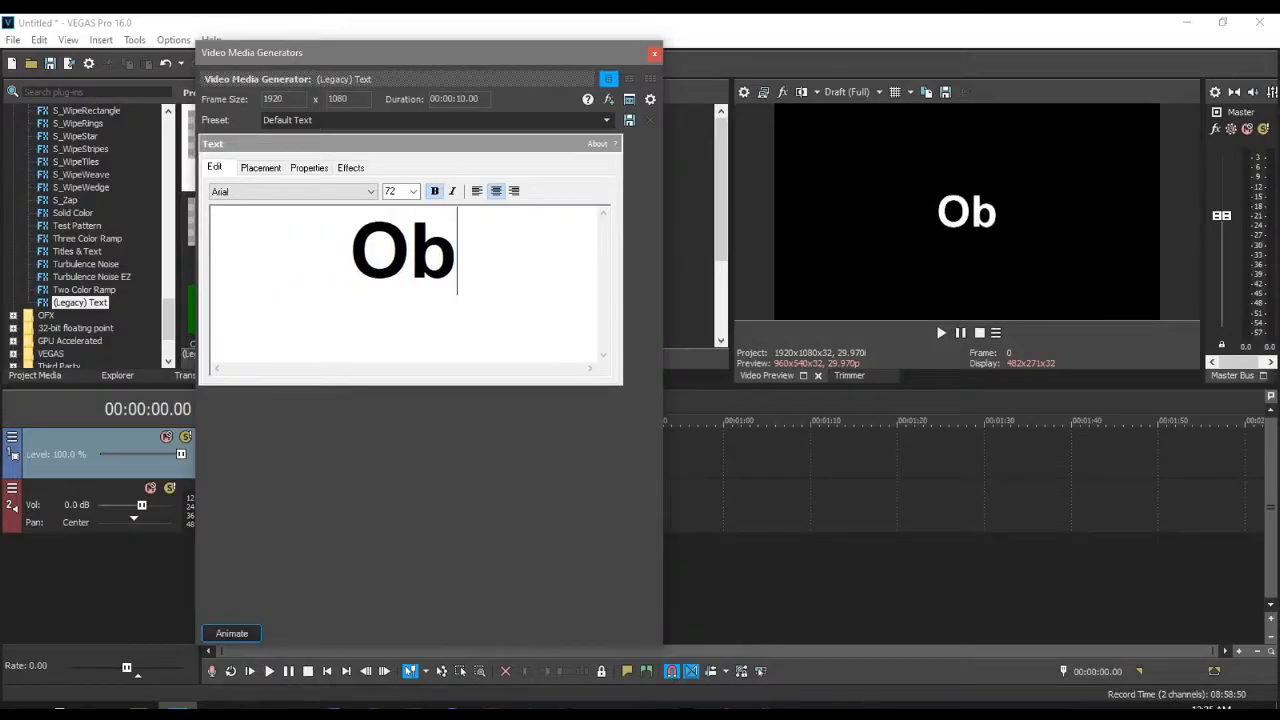
type("AMA")
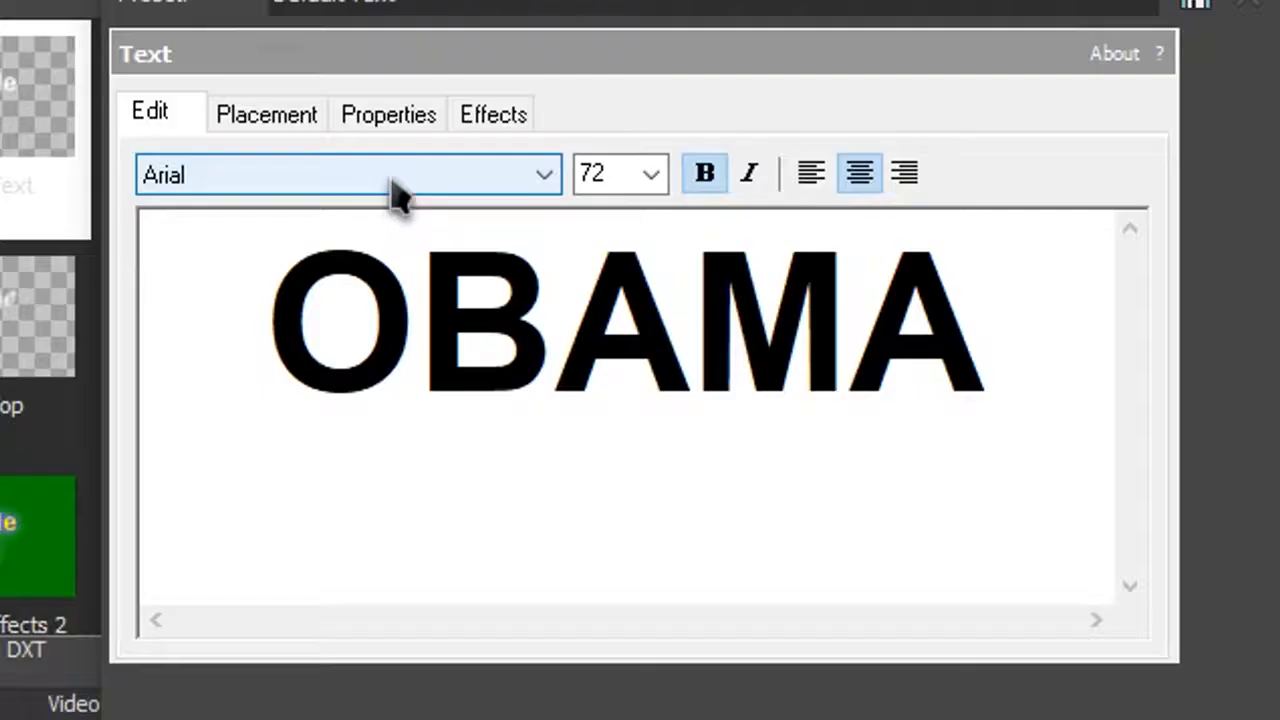
left_click(543, 174)
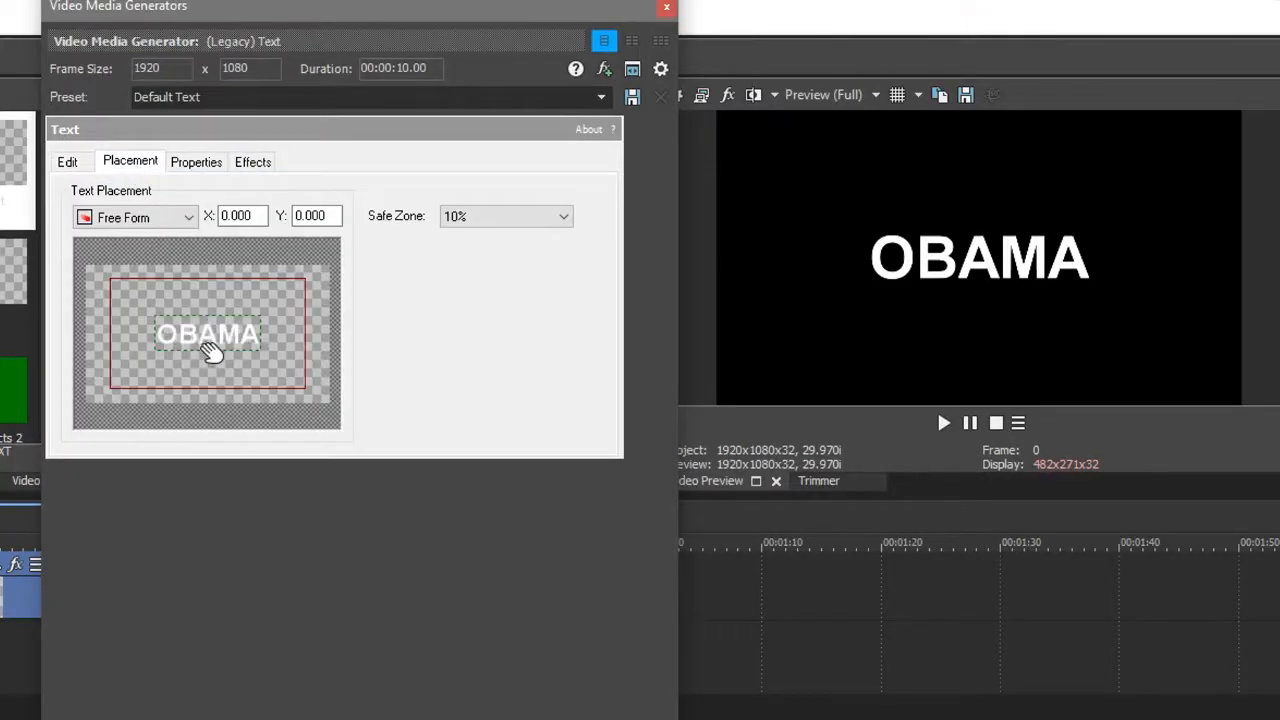
Step: Review the title's Placement, Properties and Effects settings, leaving it centered
left_click(196, 161)
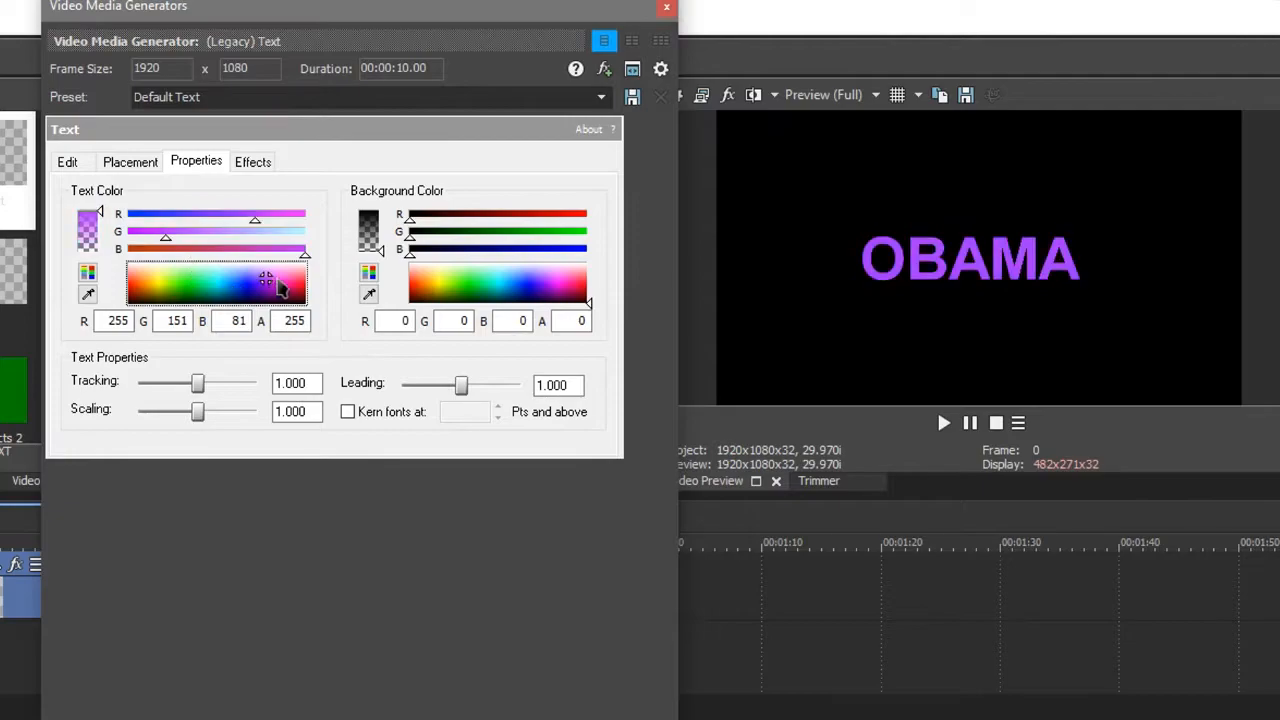
left_click(252, 161)
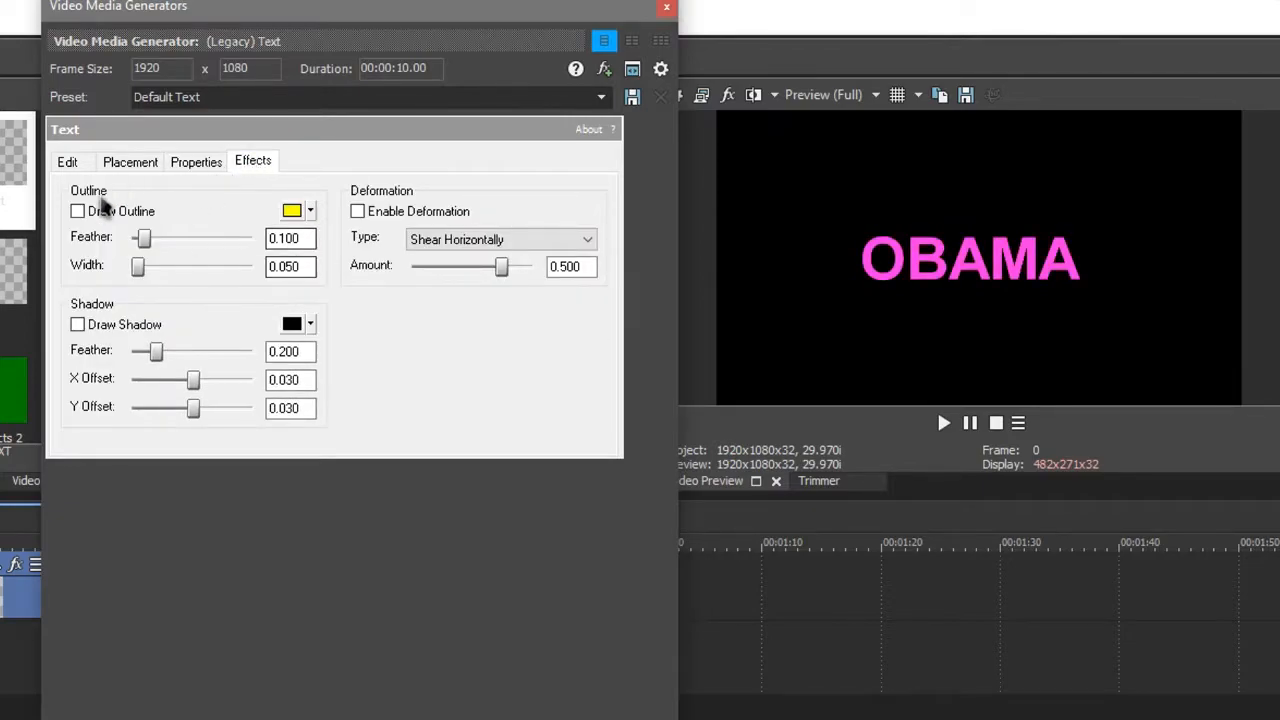
left_click(77, 211)
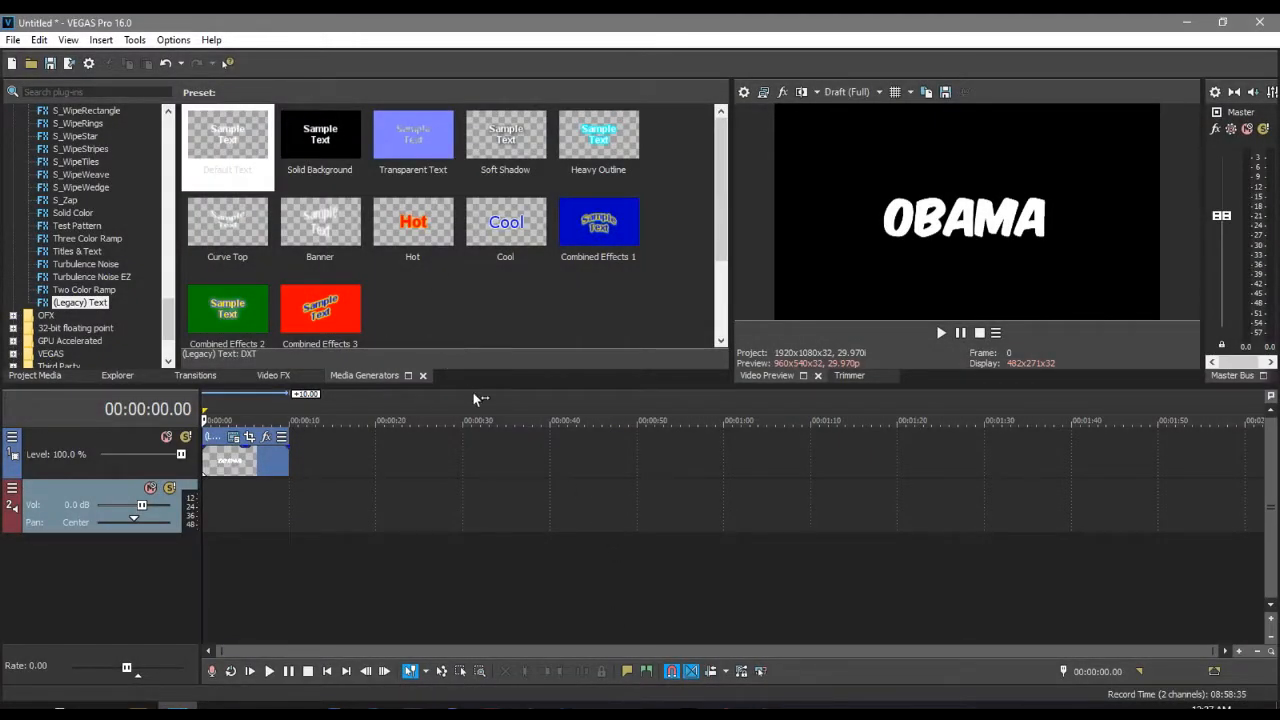
Step: Apply S_Shake from Video FX to the OBAMA clip and increase its Amplitude
left_click(273, 375)
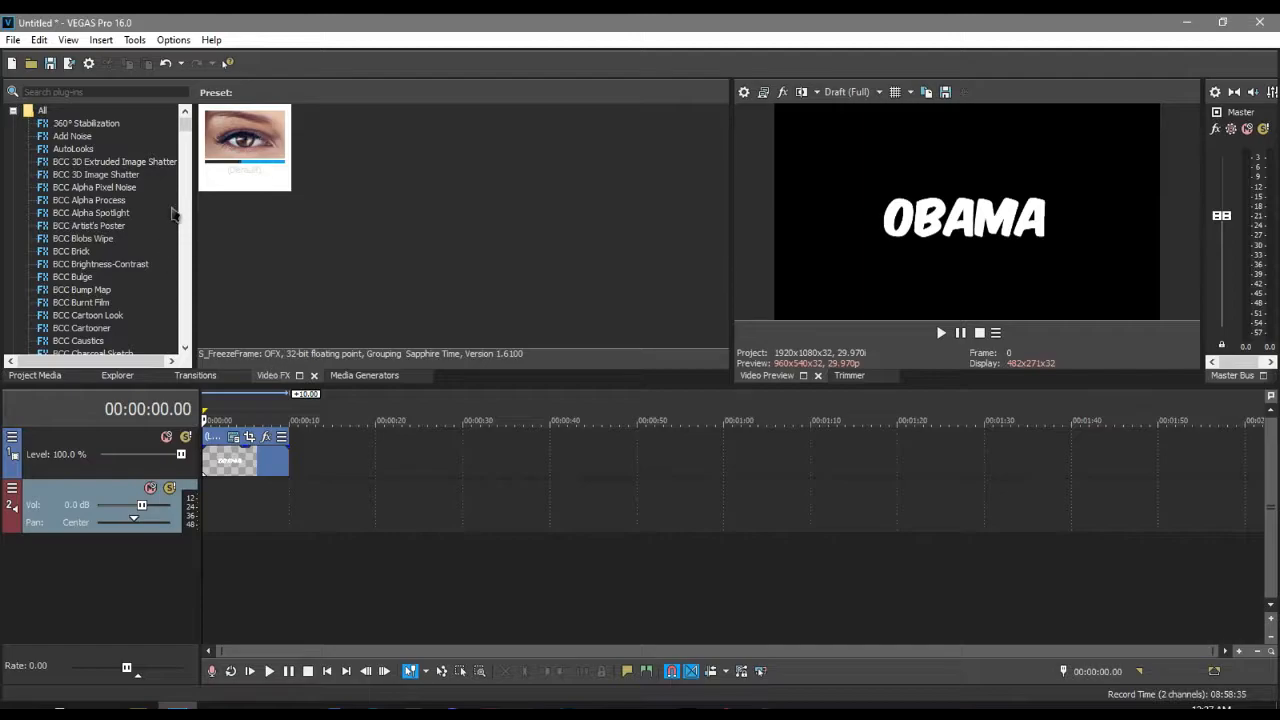
scroll("down", 3)
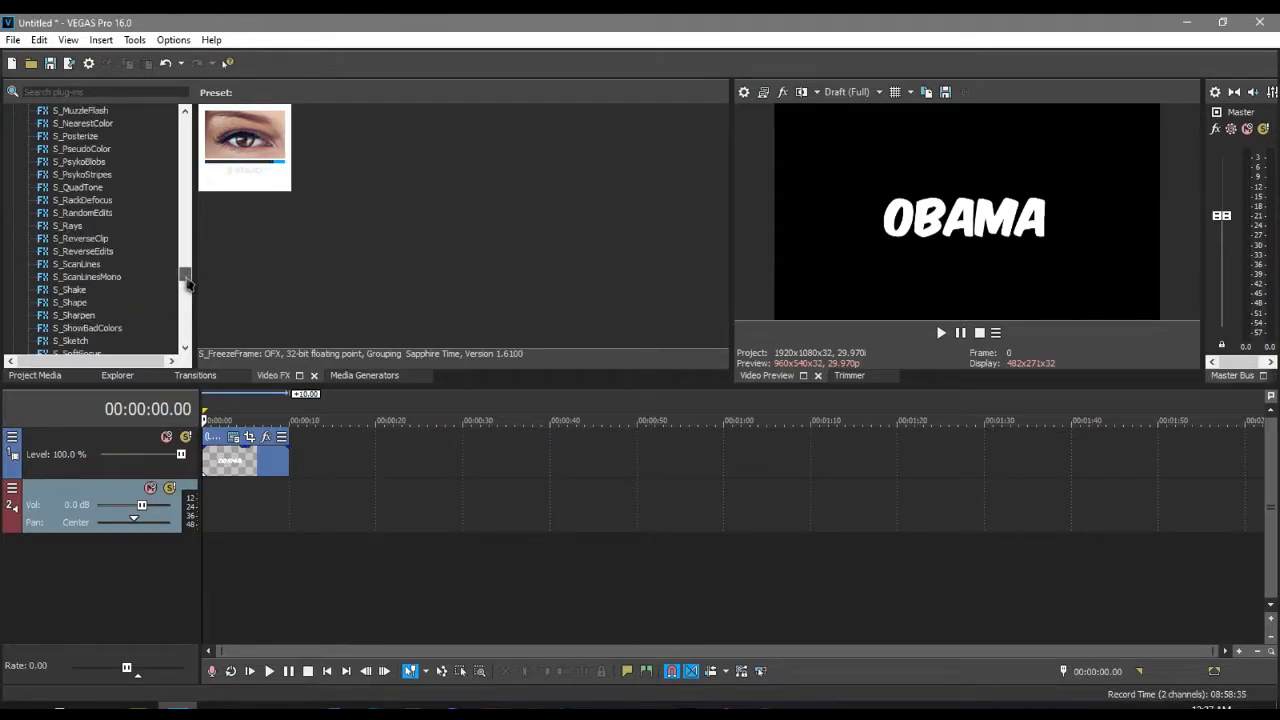
left_click(69, 289)
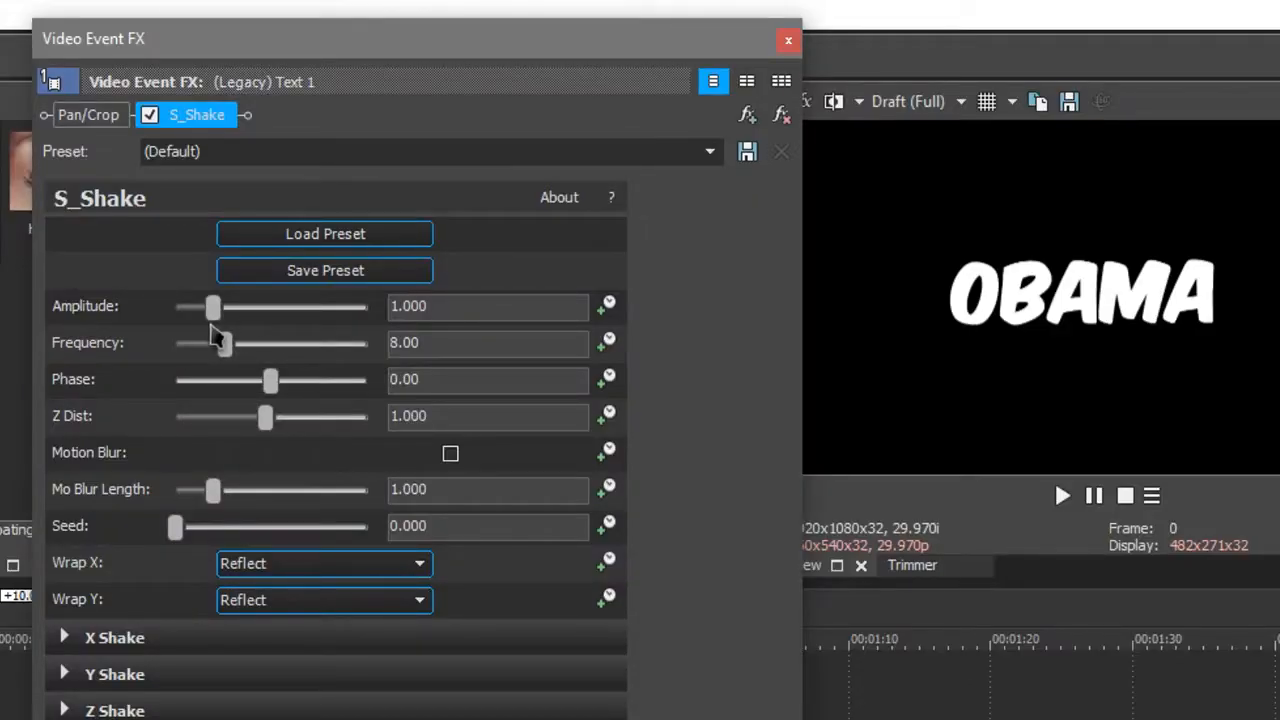
mouse_move(323, 503)
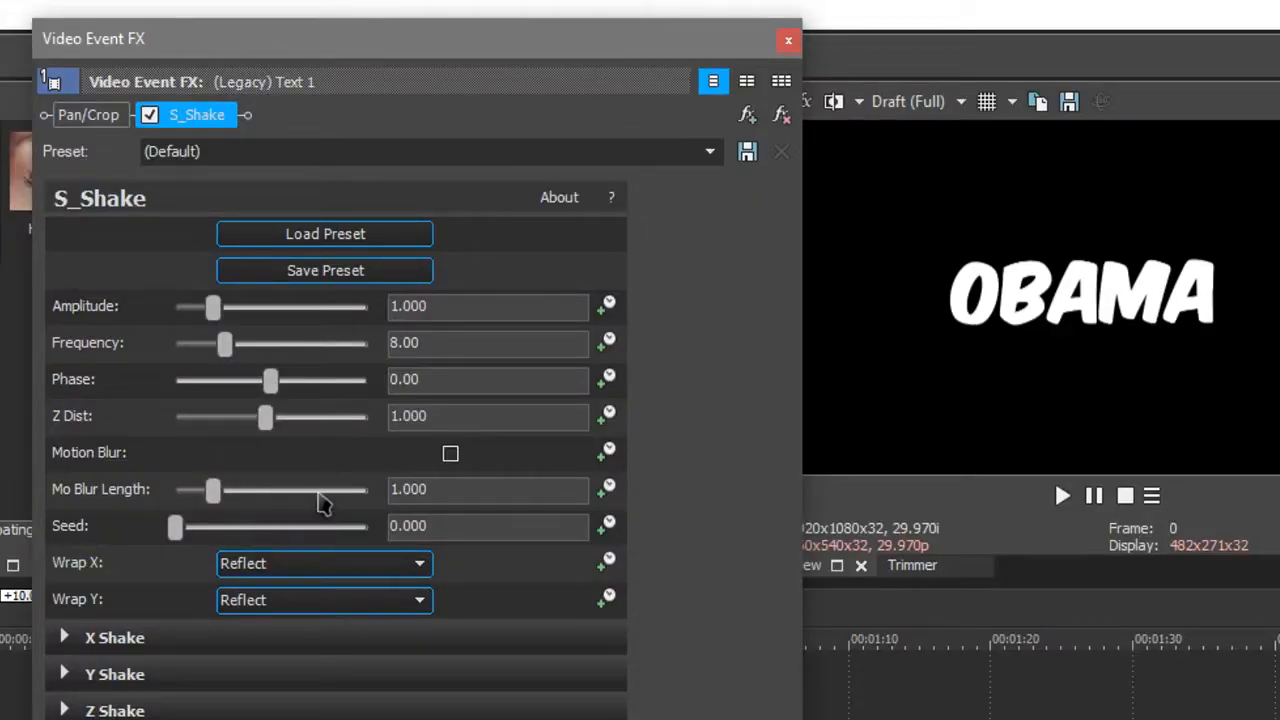
left_click_drag(213, 308, 238, 308)
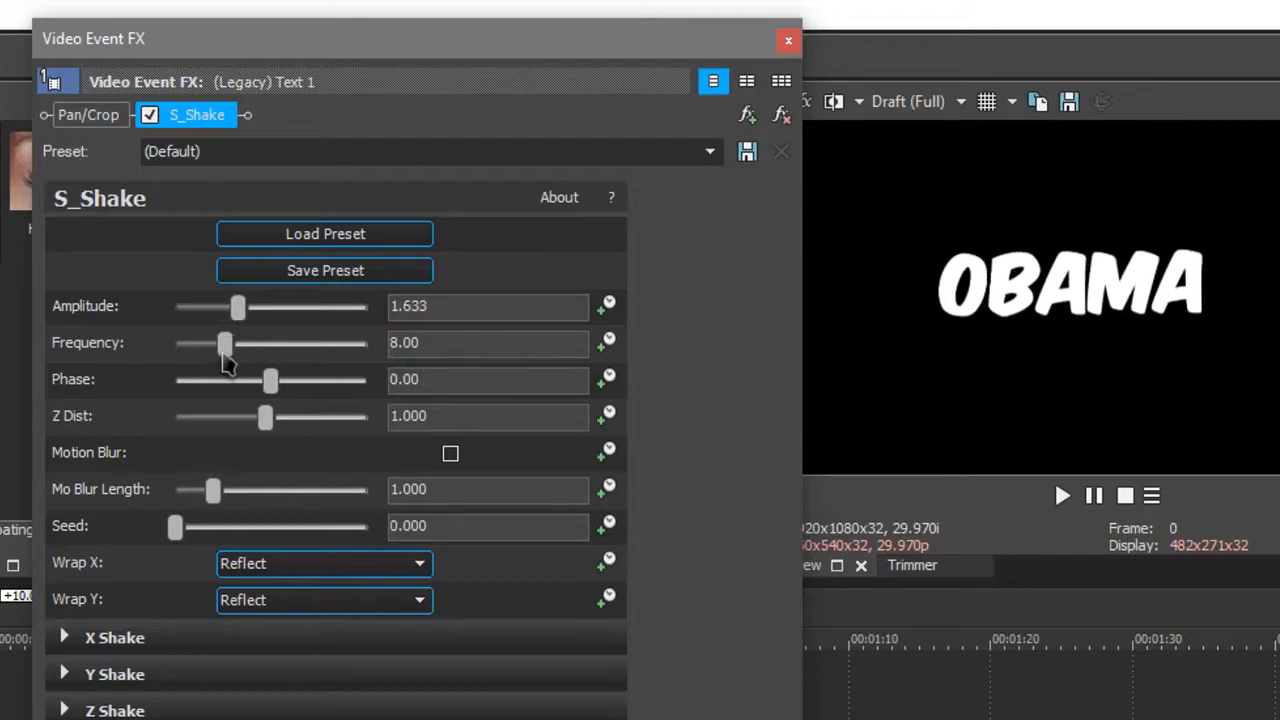
left_click(450, 454)
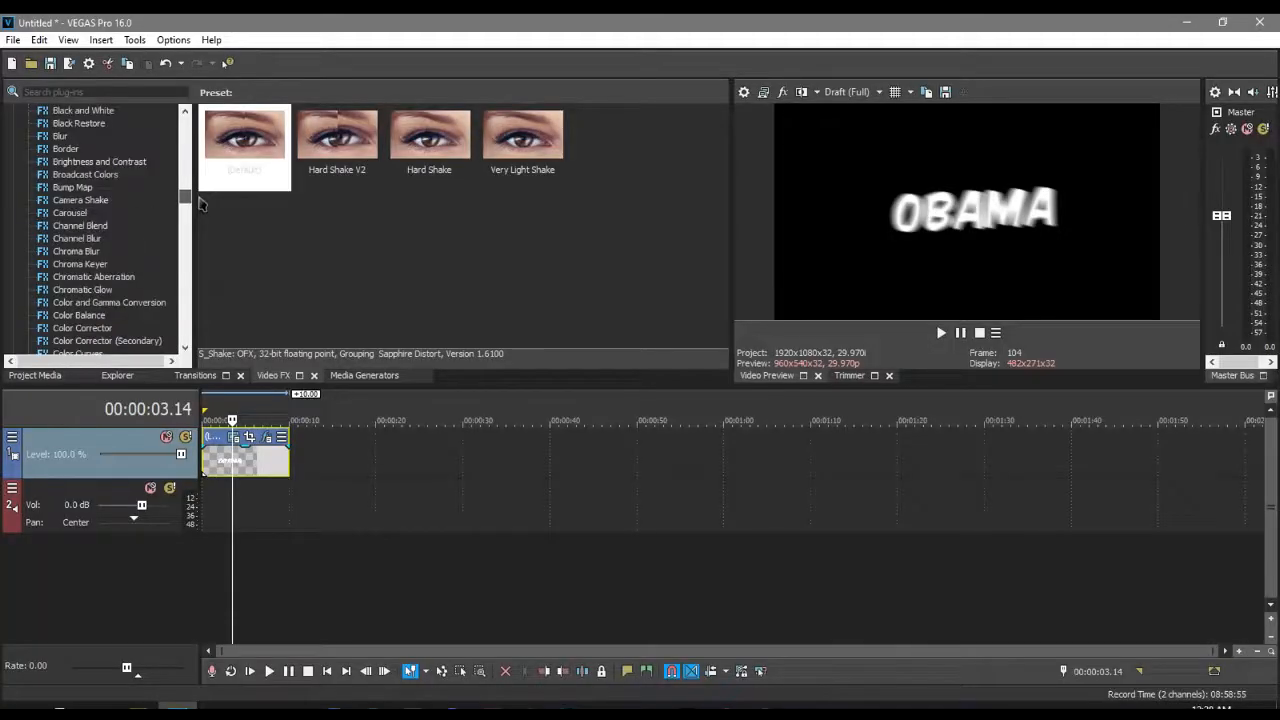
Step: Add Chromatic Aberration to the OBAMA clip with Master Distortion lowered to 0.98
scroll("down", 3)
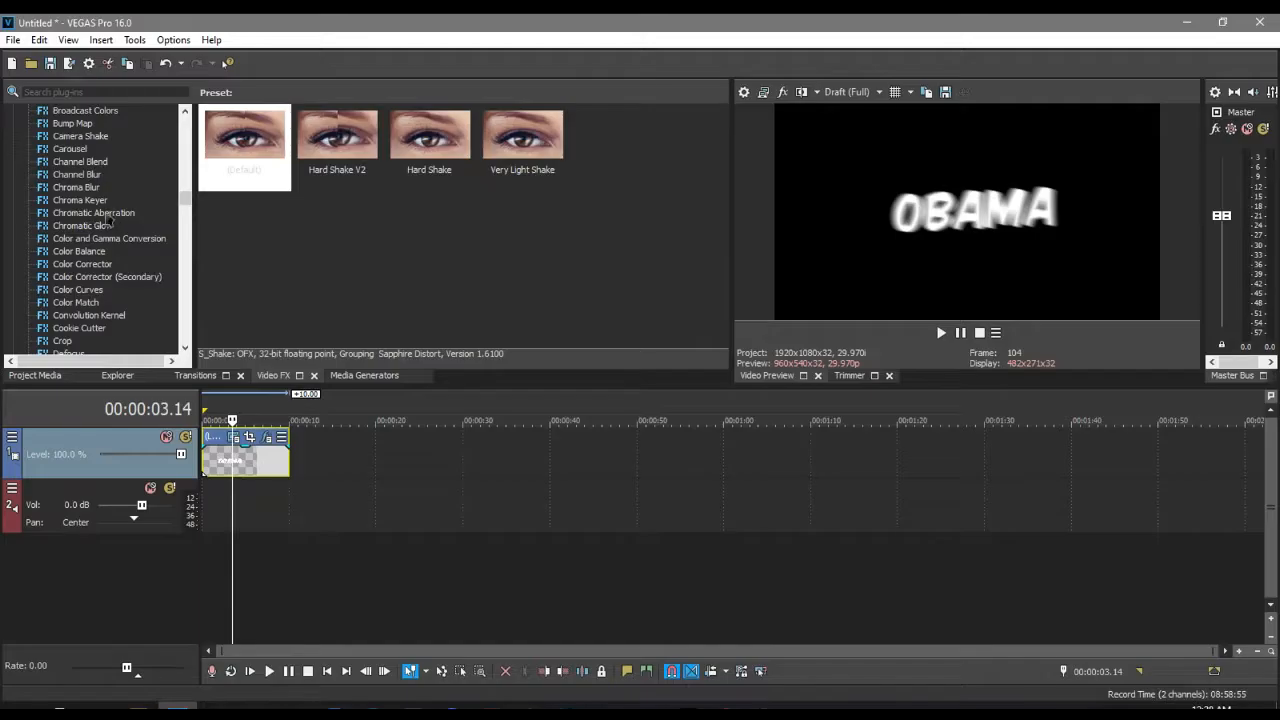
left_click(93, 212)
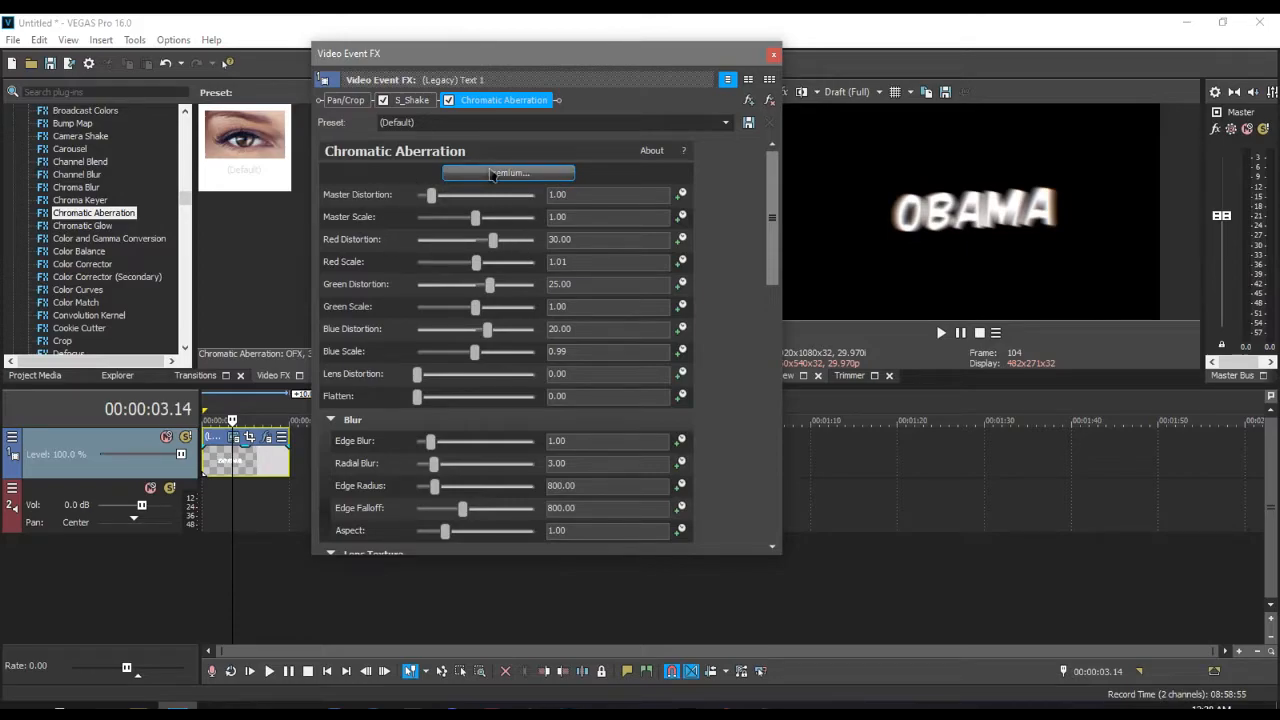
left_click_drag(431, 194, 477, 194)
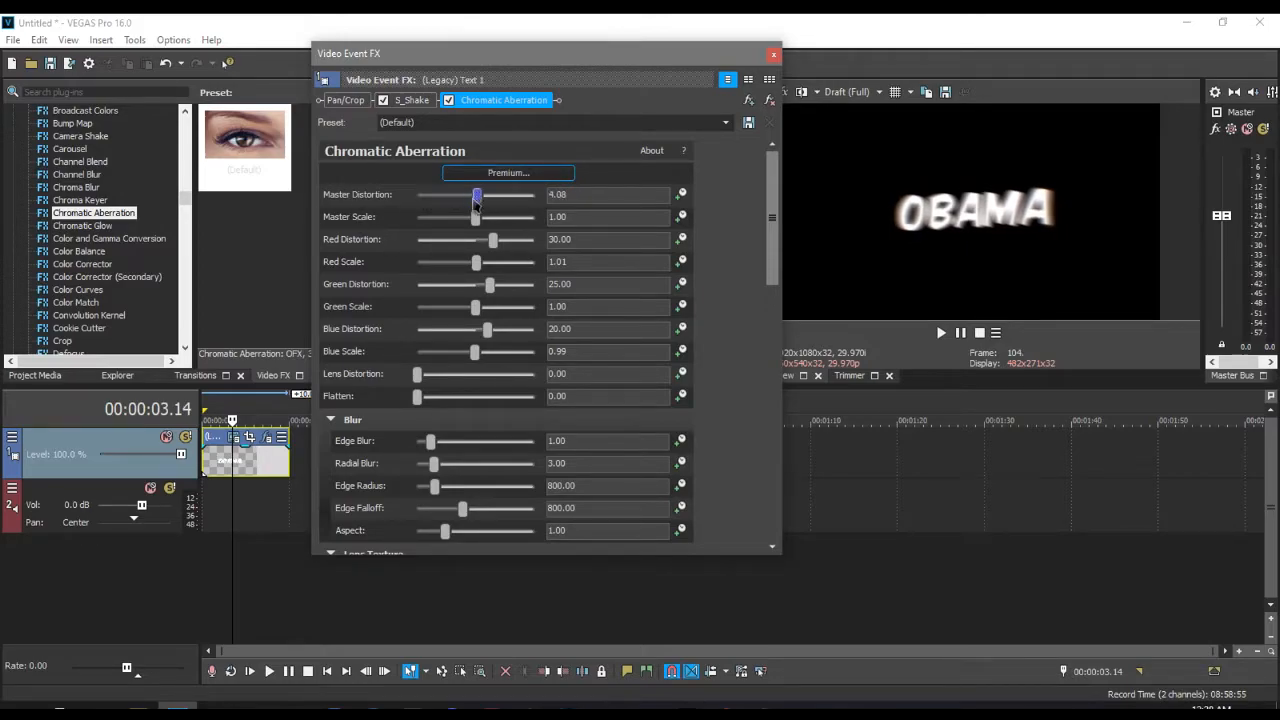
left_click_drag(476, 195, 432, 195)
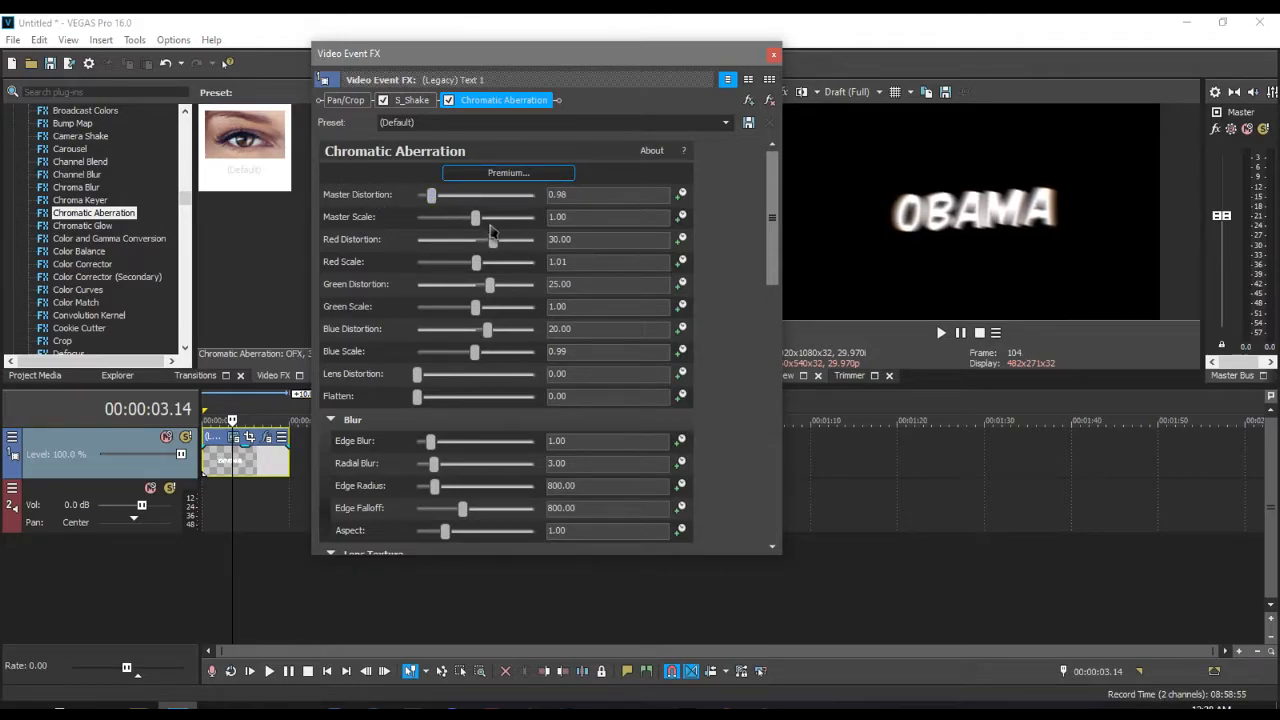
left_click(773, 55)
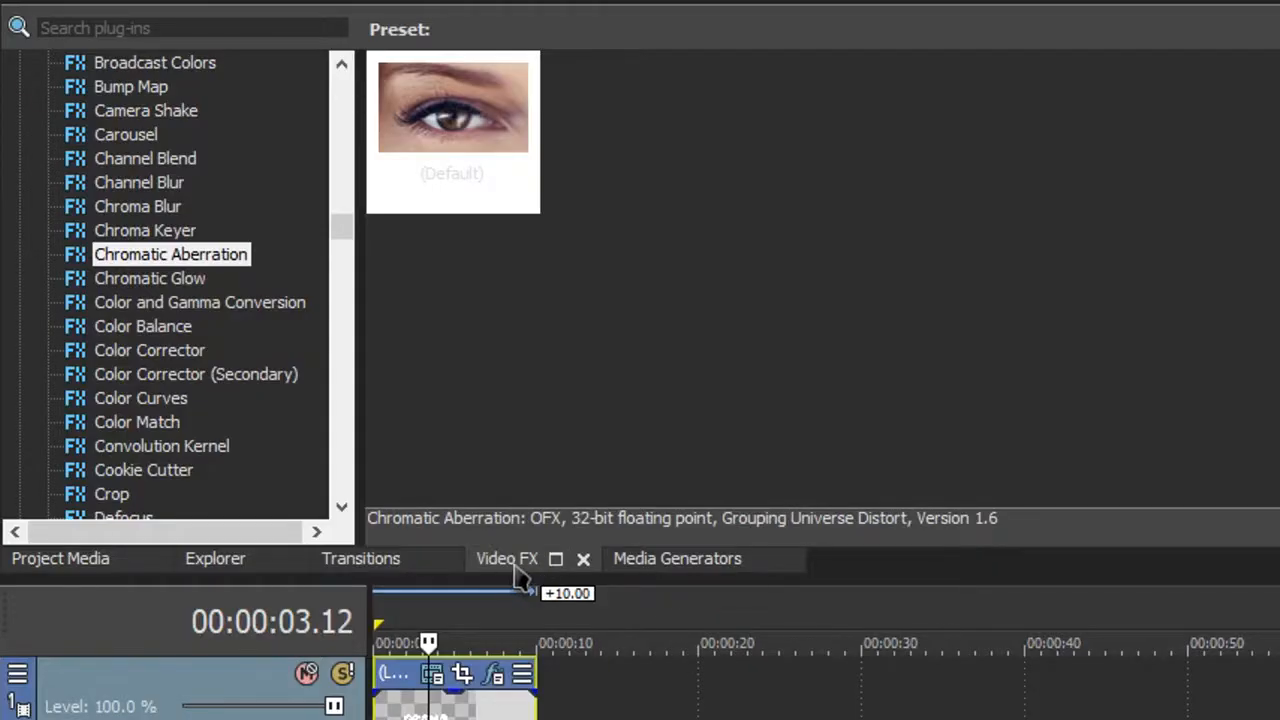
Step: Apply the Glint effect's Sparkle preset to the OBAMA text
scroll("up", 3)
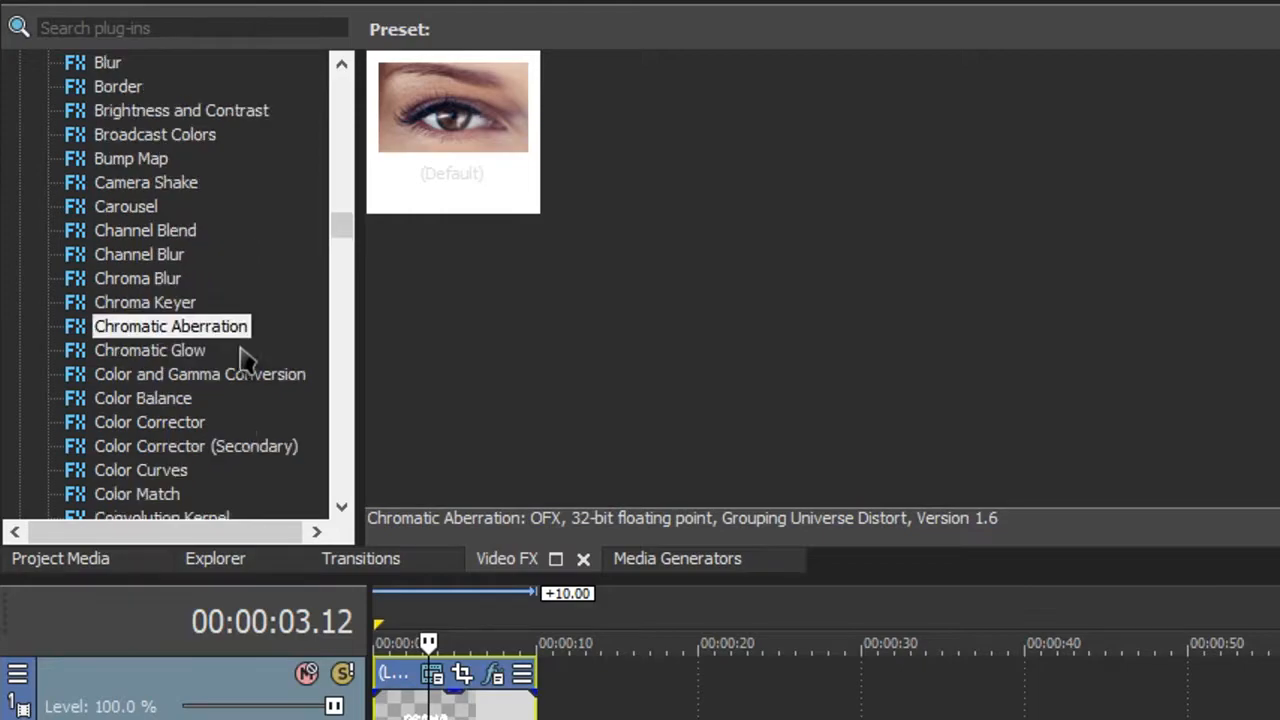
scroll("down", 3)
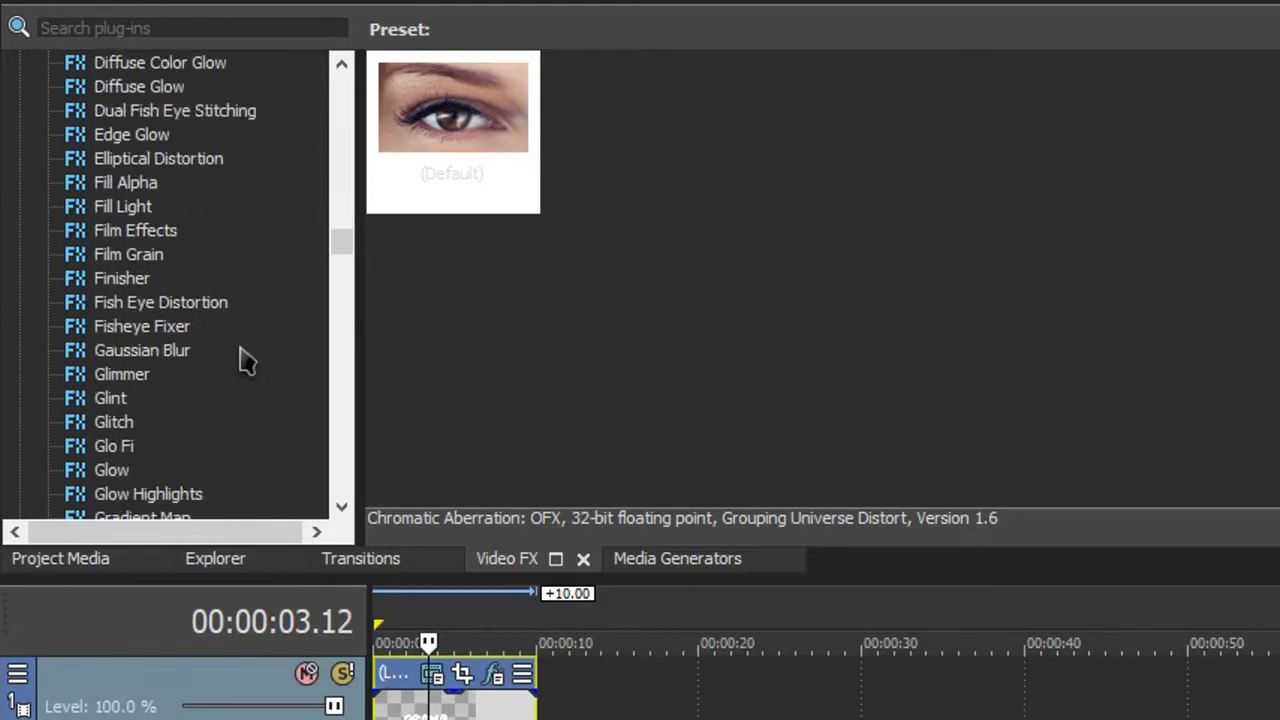
scroll("down", 3)
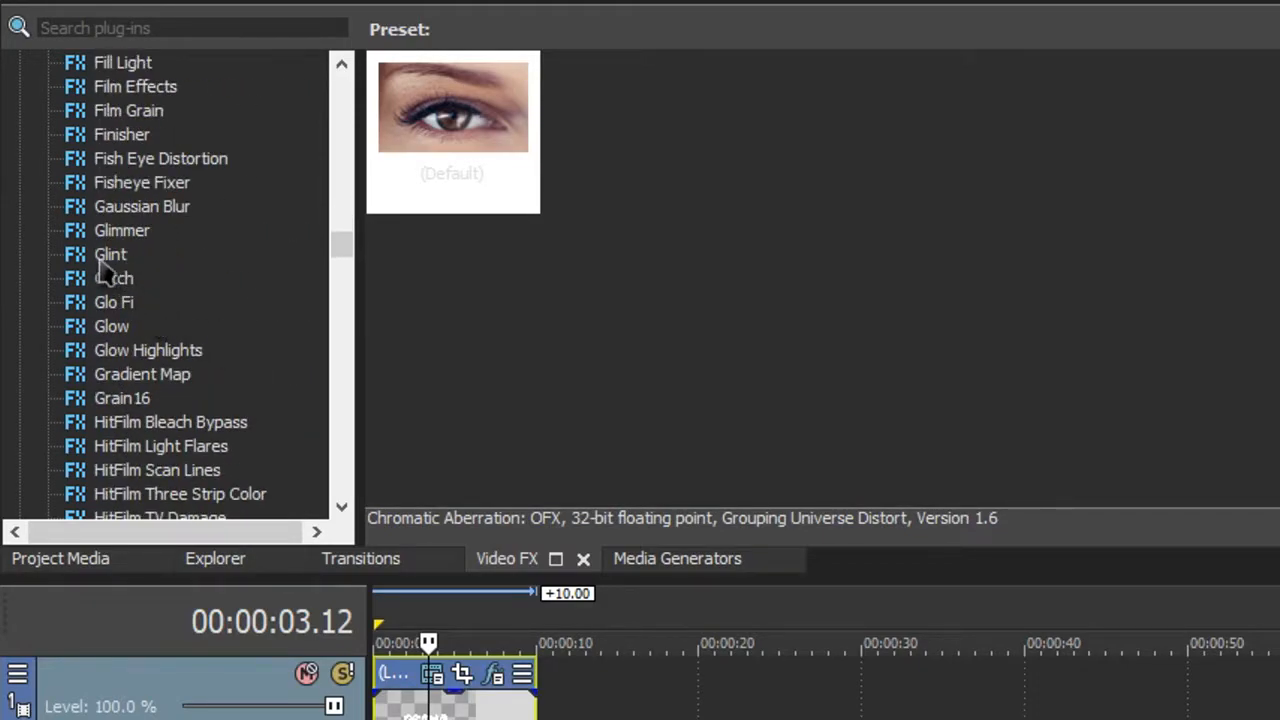
left_click(110, 254)
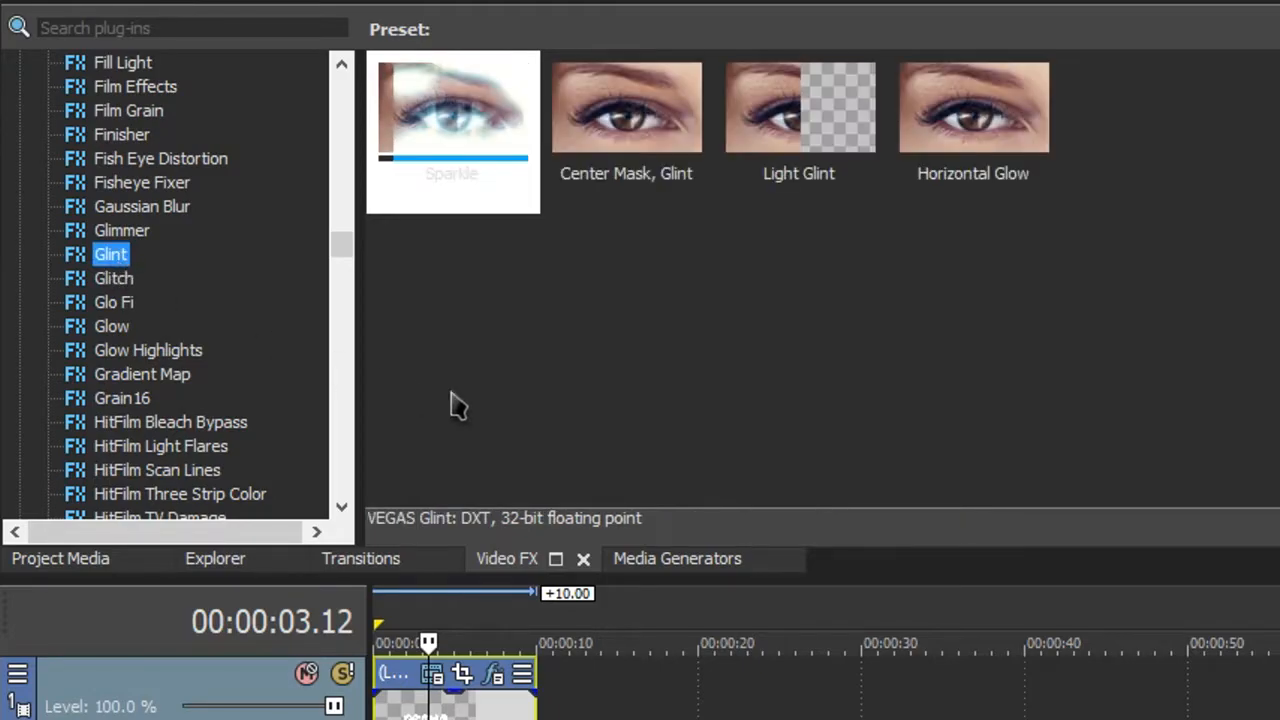
left_click(452, 120)
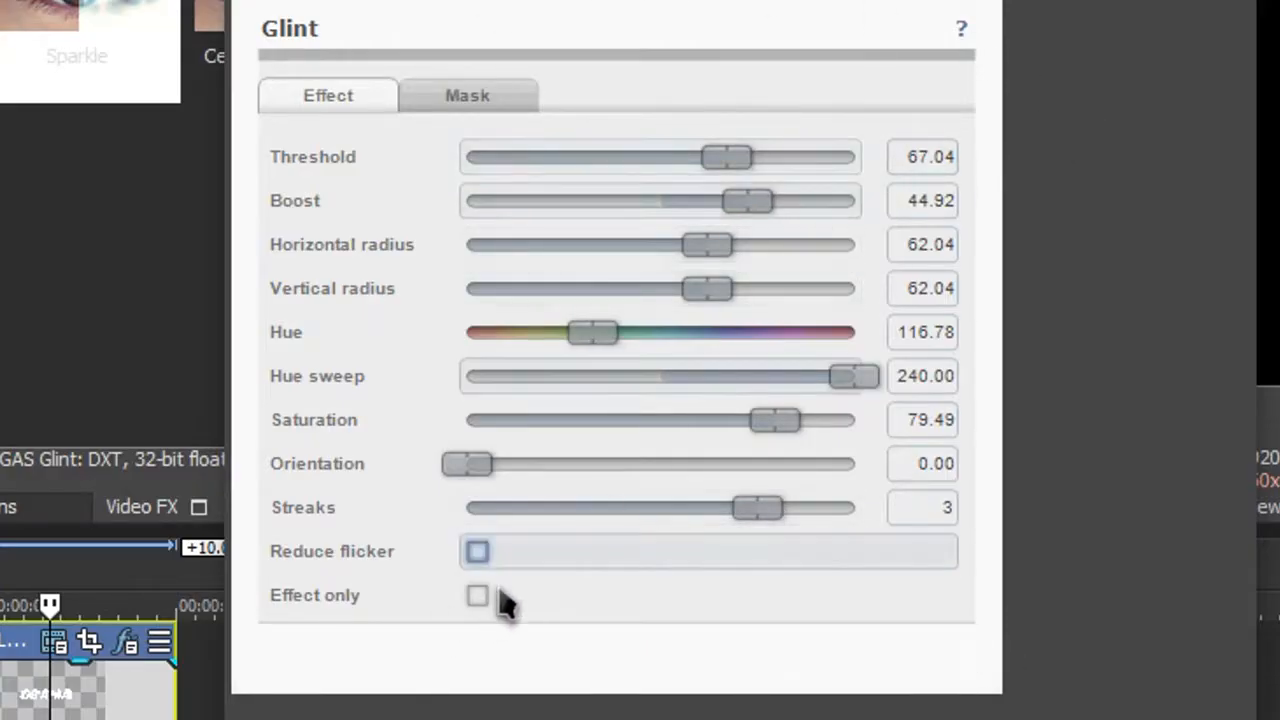
Step: Set glint Threshold 86.05, Boost 26.82, Orientation 270, Streaks 1 and enable Reduce flicker
left_click_drag(757, 507, 565, 507)
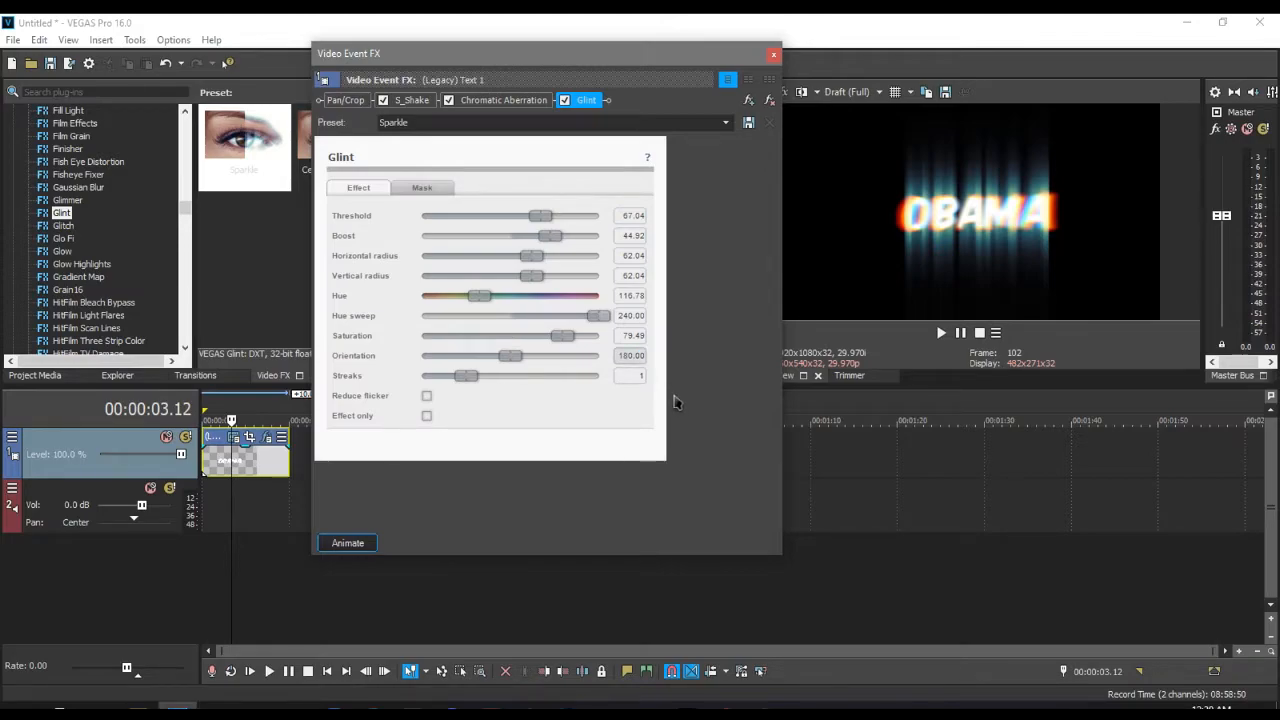
left_click_drag(513, 355, 545, 355)
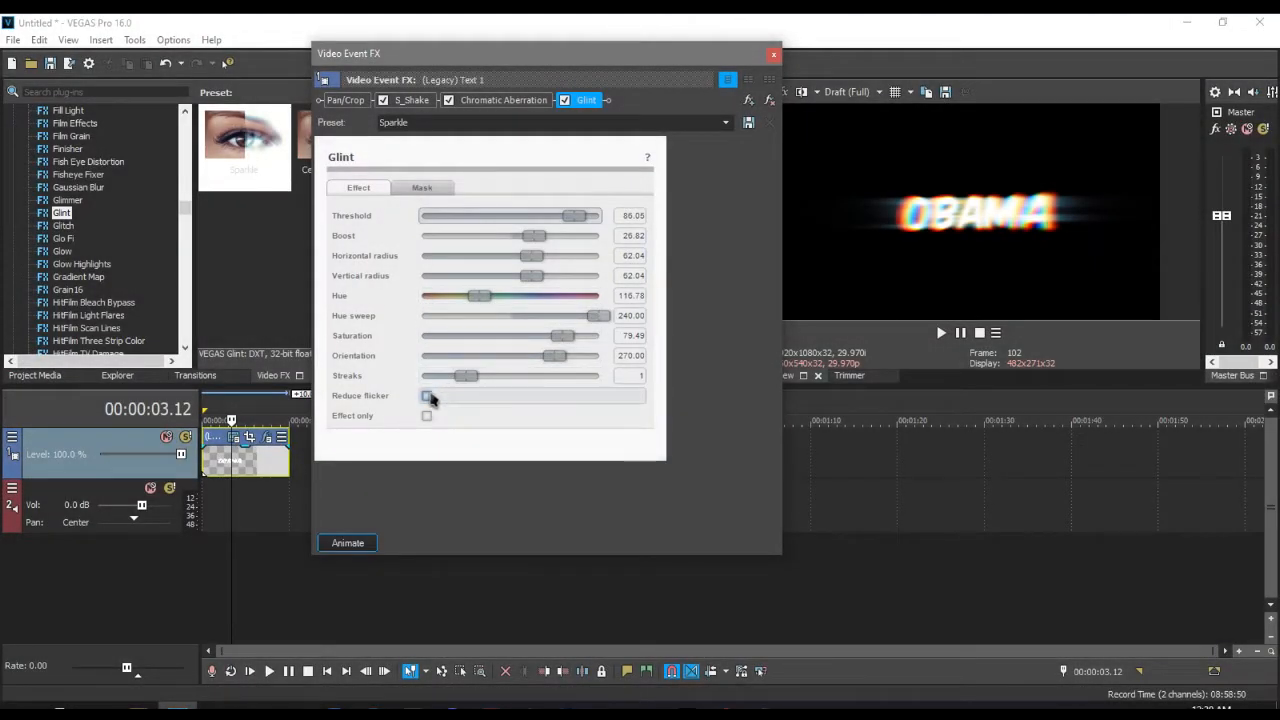
left_click(427, 396)
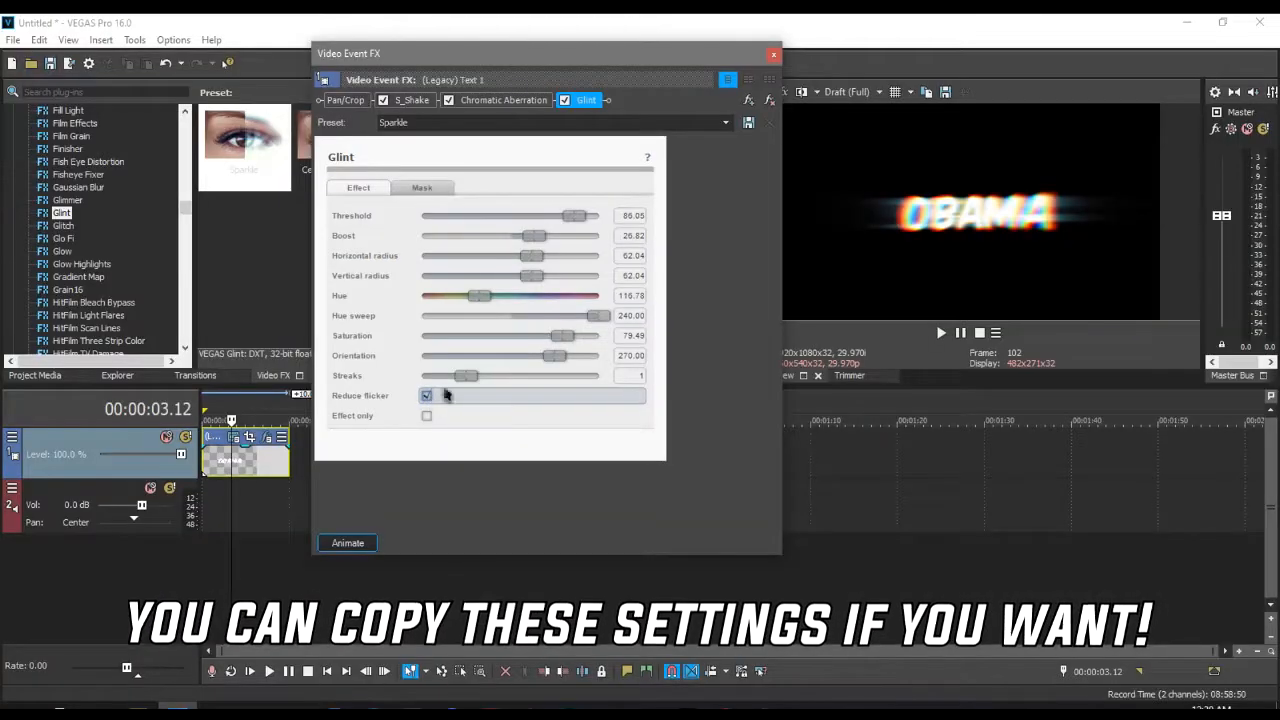
left_click(773, 55)
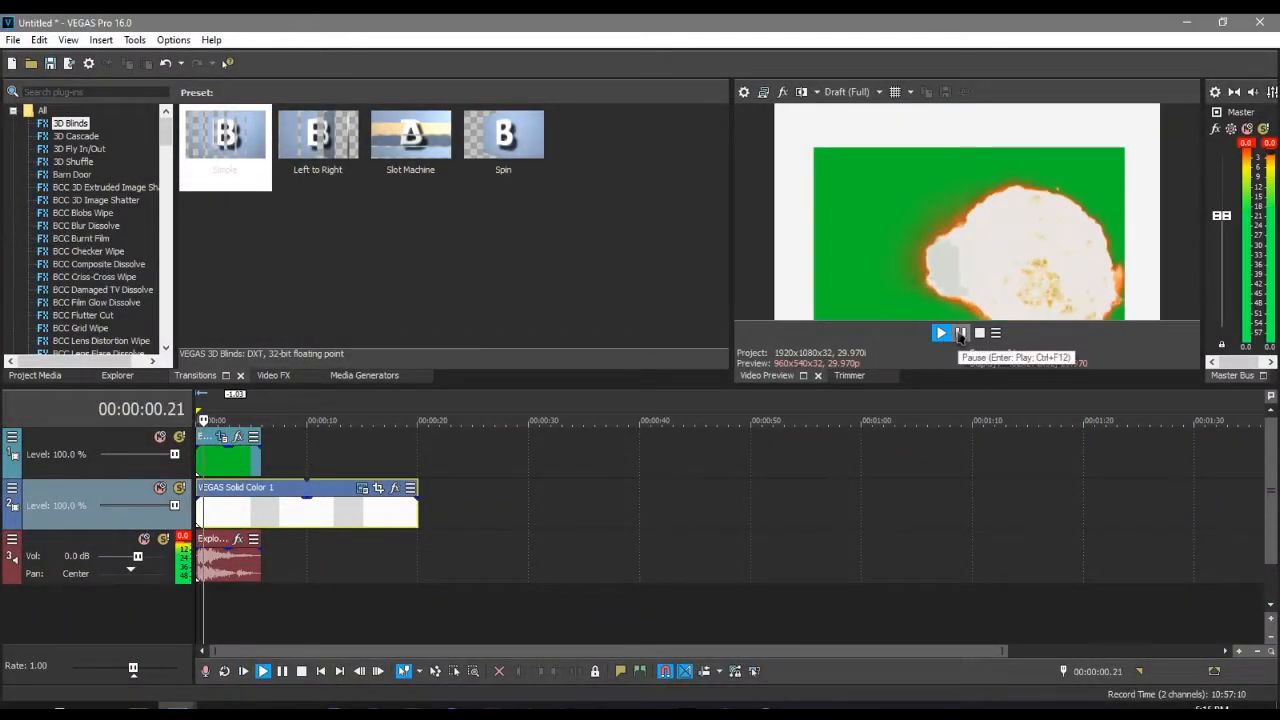
Step: Key out the explosion clip's green with the Chroma Keyer Green Screen preset, tuning thresholds
left_click(940, 333)
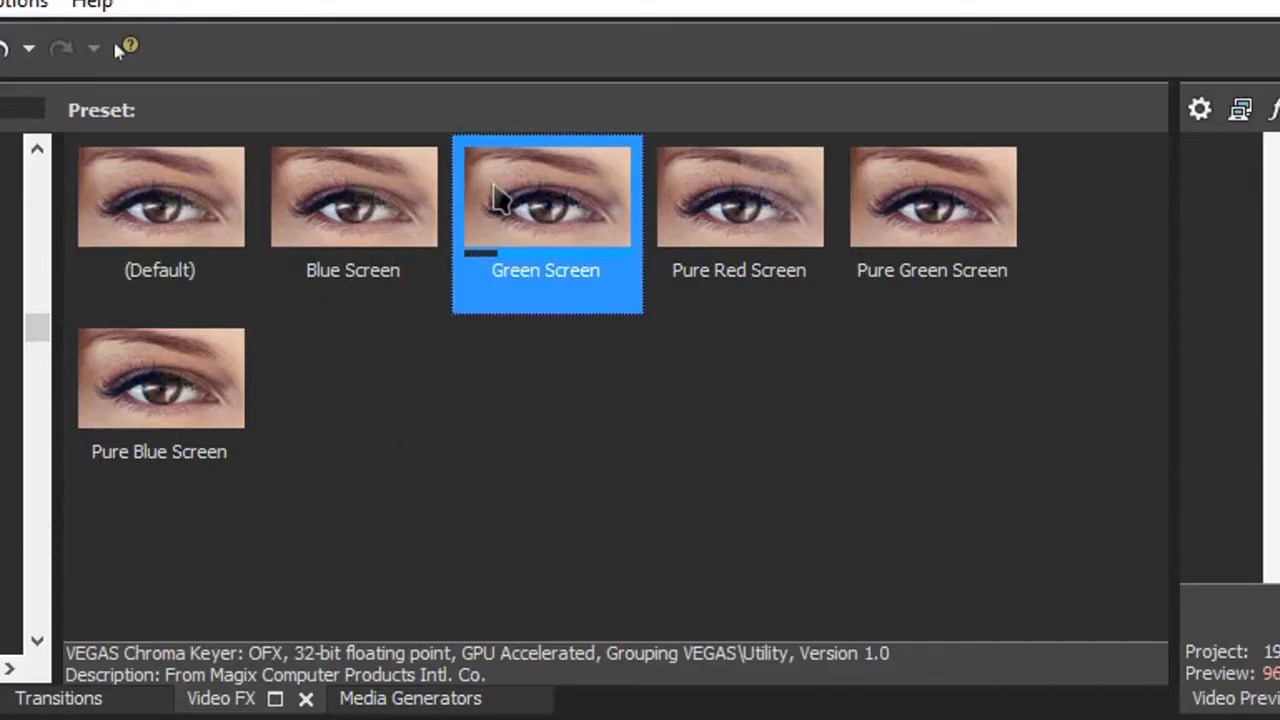
double_click(545, 195)
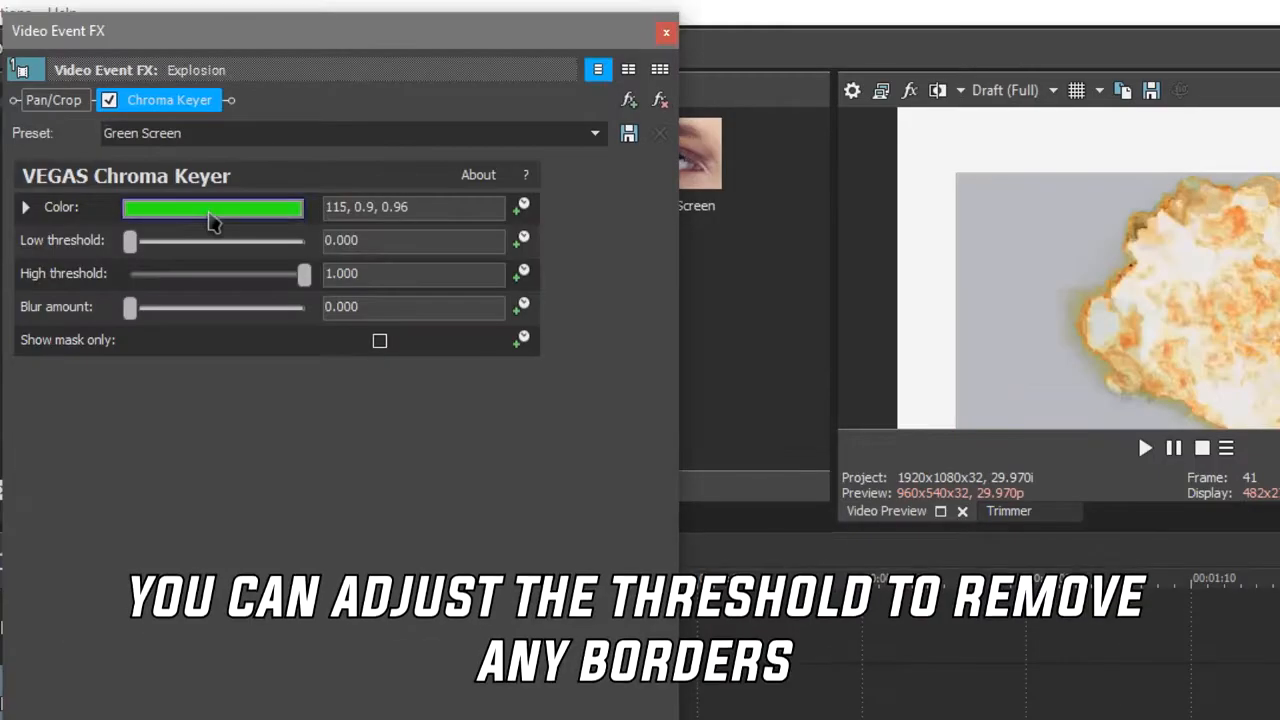
left_click_drag(130, 240, 181, 228)
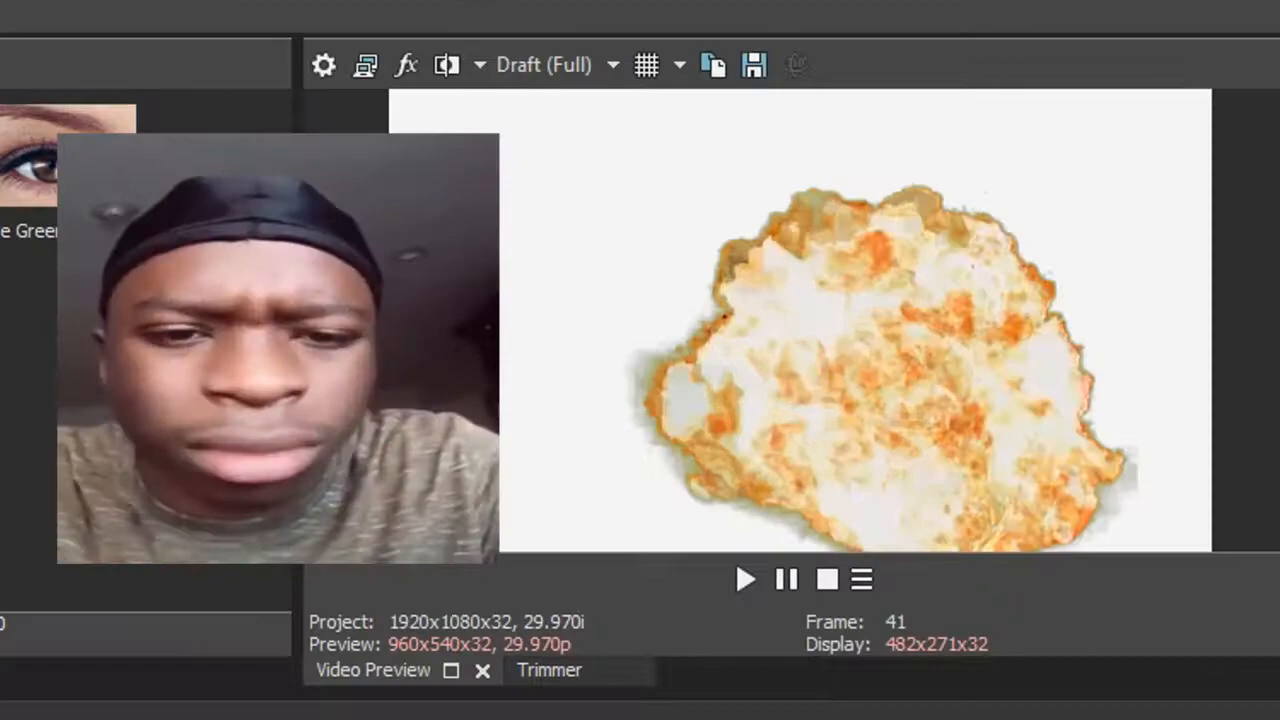
left_click(745, 579)
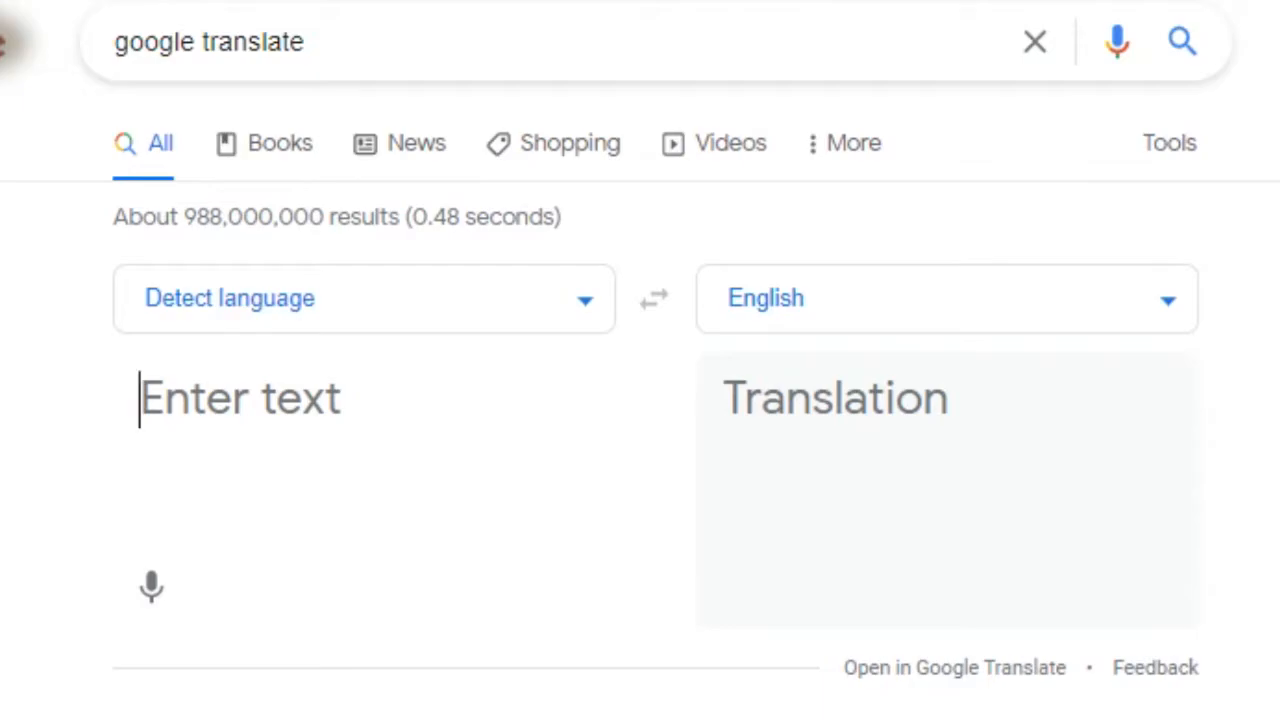
Step: Search for Google Translate and scroll its target-language list
type("keys cow")
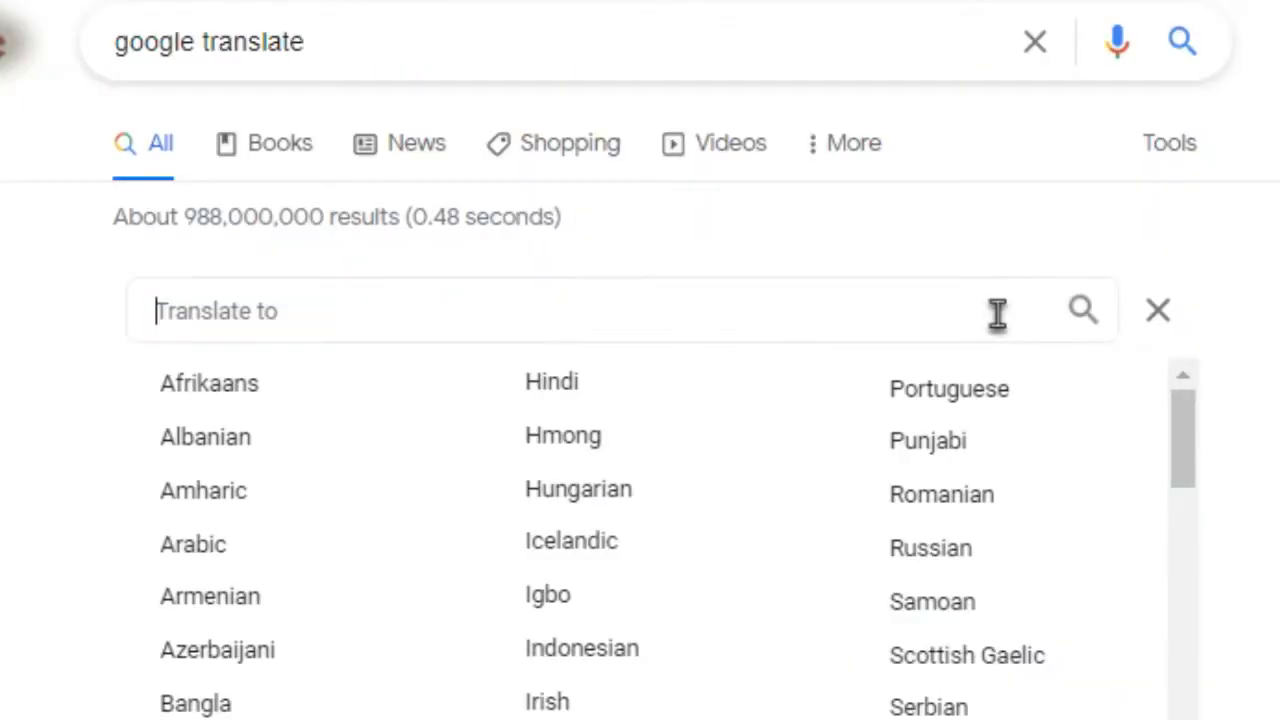
mouse_move(1185, 460)
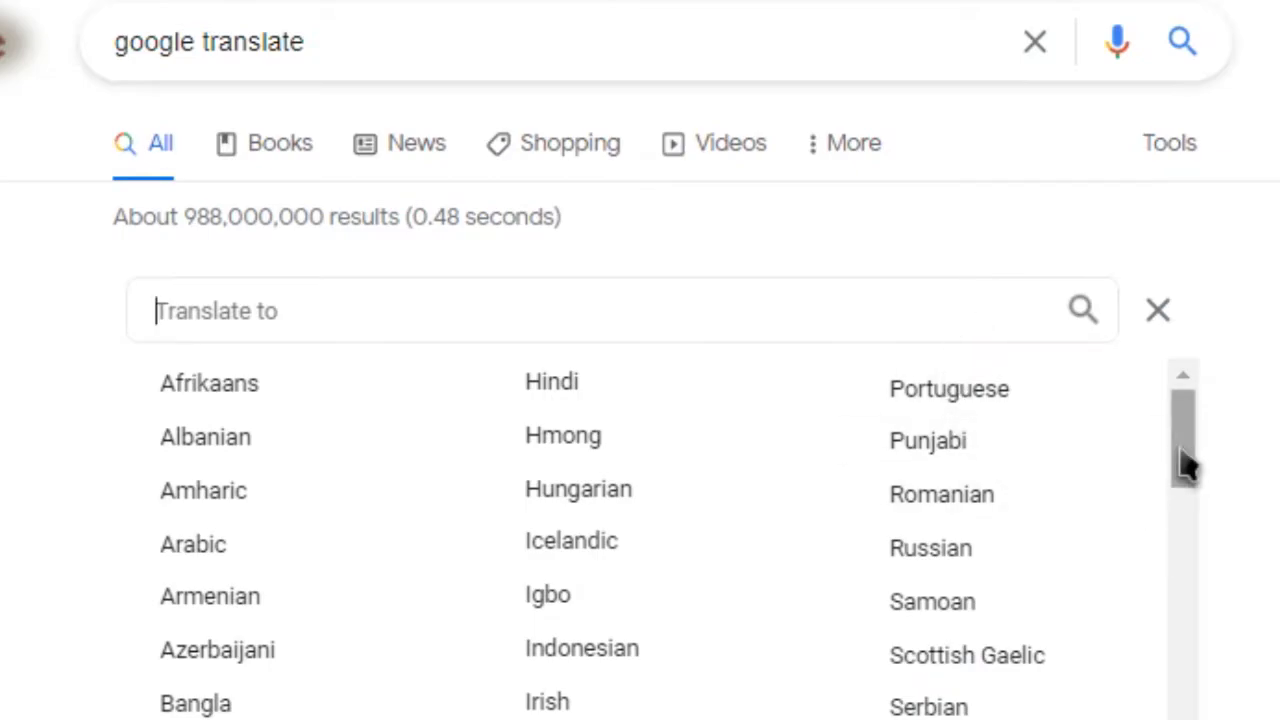
scroll("down", 3)
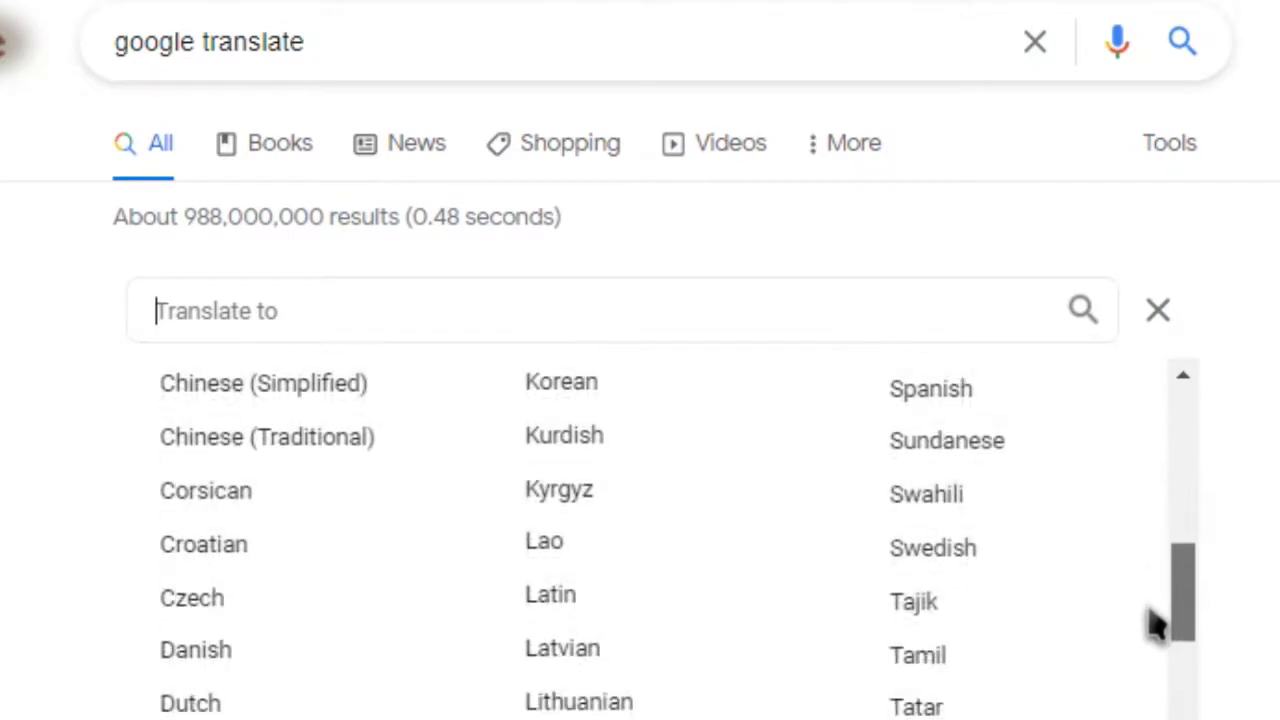